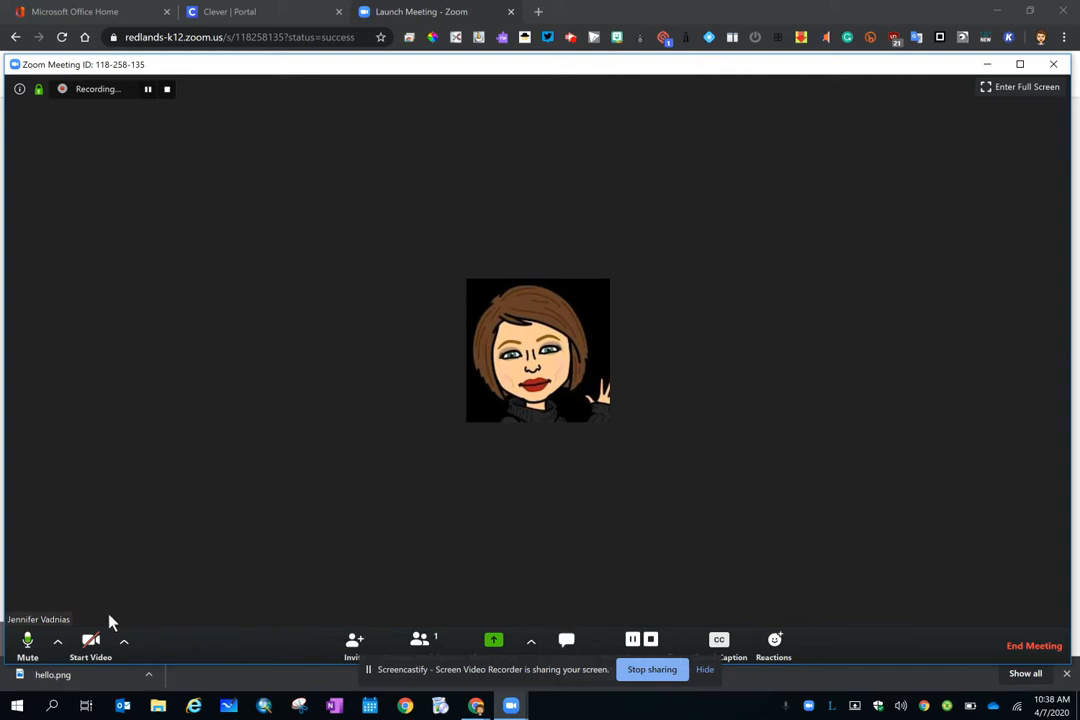
{"action": "mouse_move", "coordinate": [148, 110]}
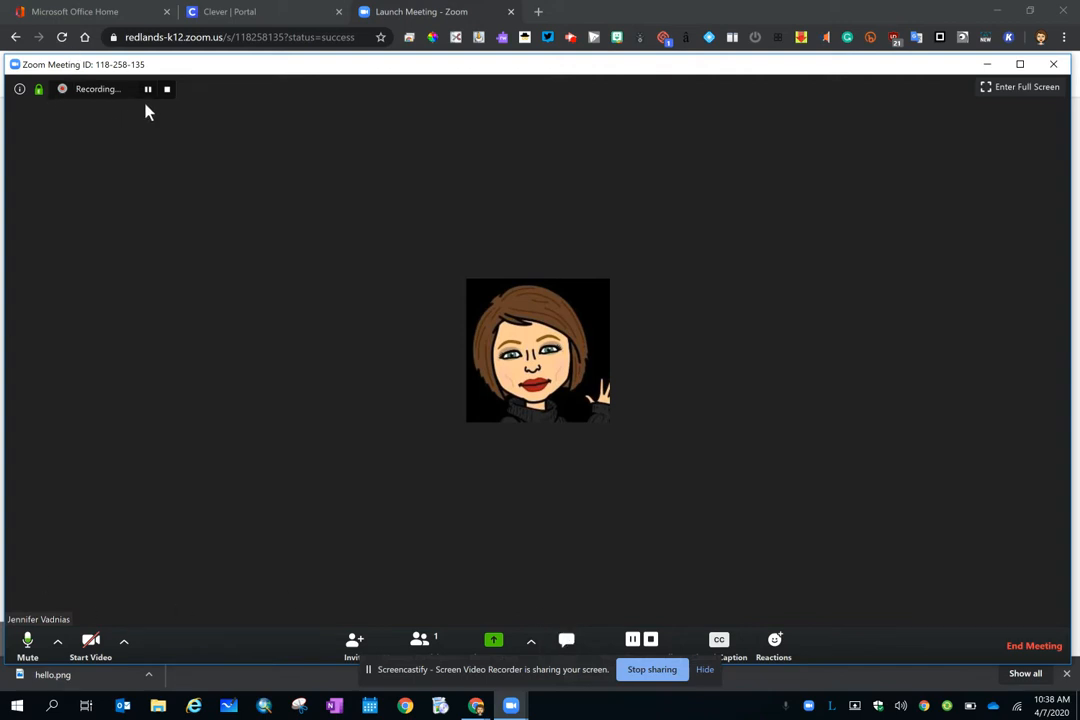
{"action": "mouse_move", "coordinate": [164, 110]}
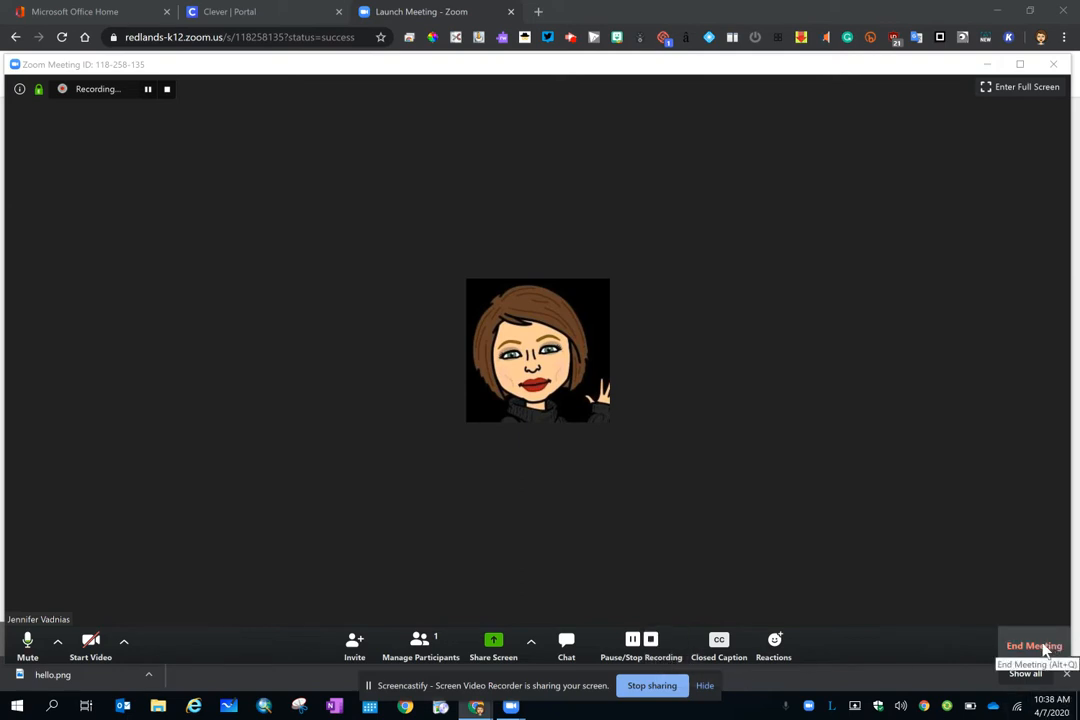
End the Zoom meeting for all participants
{"action": "left_click", "coordinate": [1032, 646]}
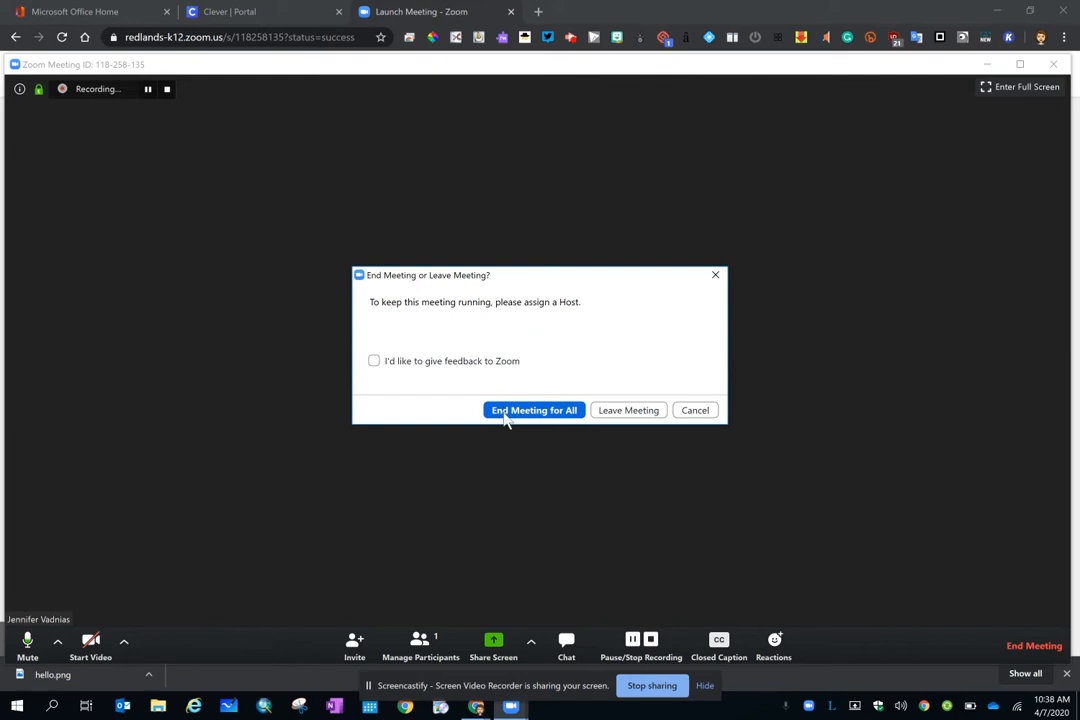
{"action": "left_click", "coordinate": [534, 410]}
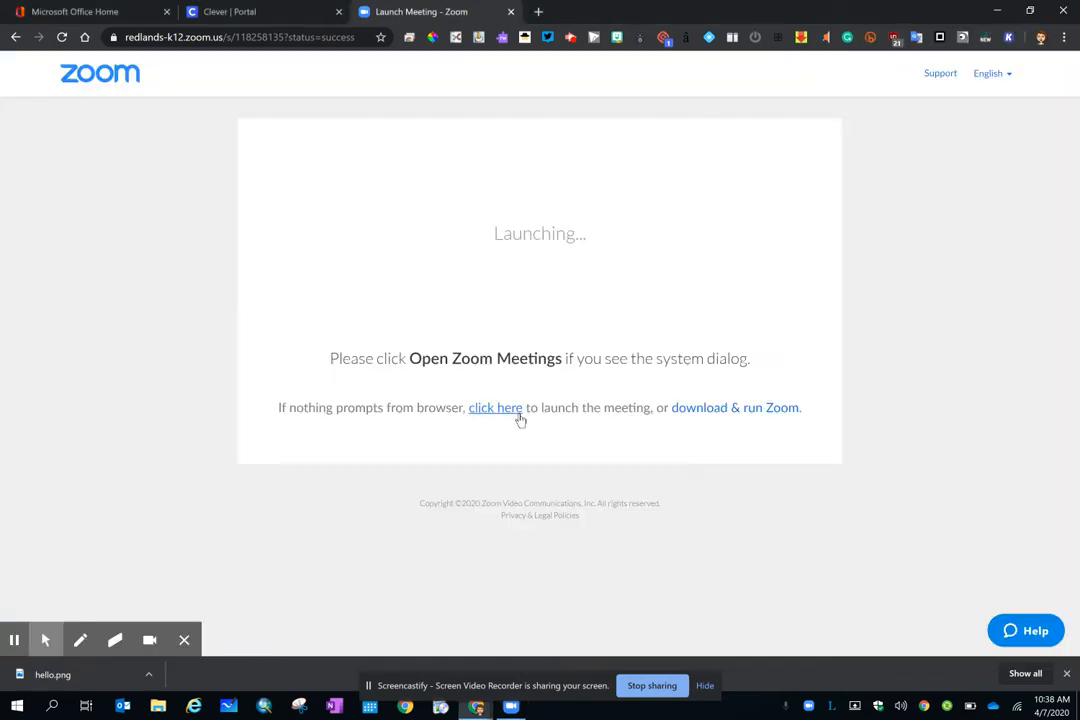
Reach the newest Recordings folder in Zoom's Browse For Folder save dialog
{"action": "left_click", "coordinate": [496, 408]}
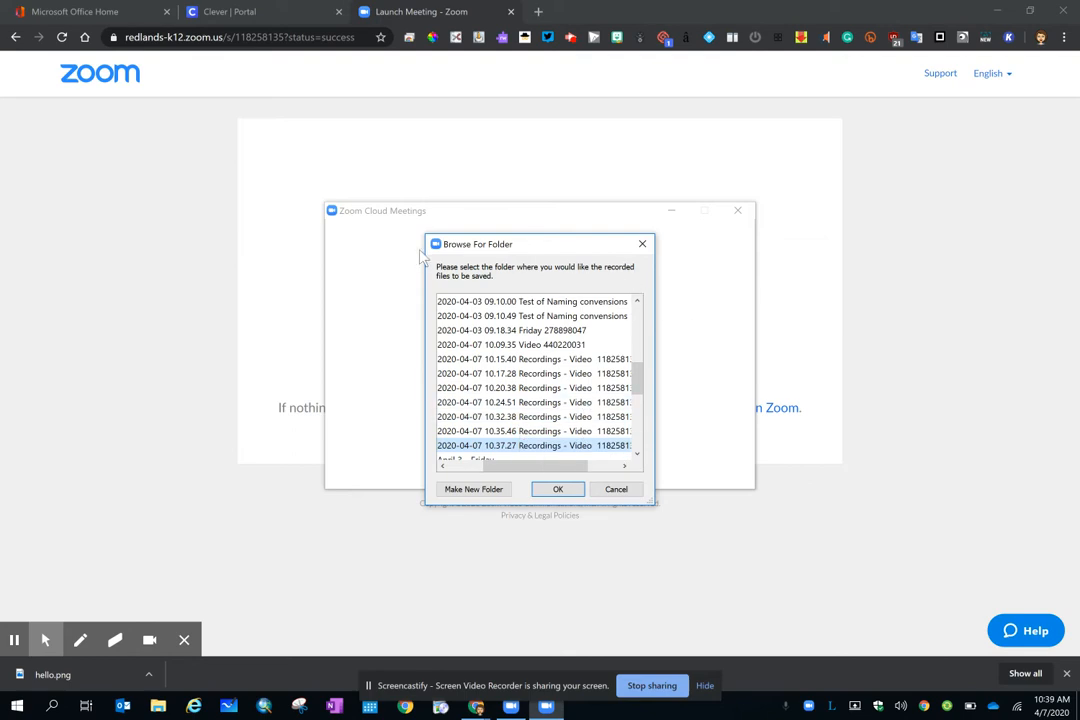
{"action": "scroll", "scroll_direction": "down", "scroll_amount": 3}
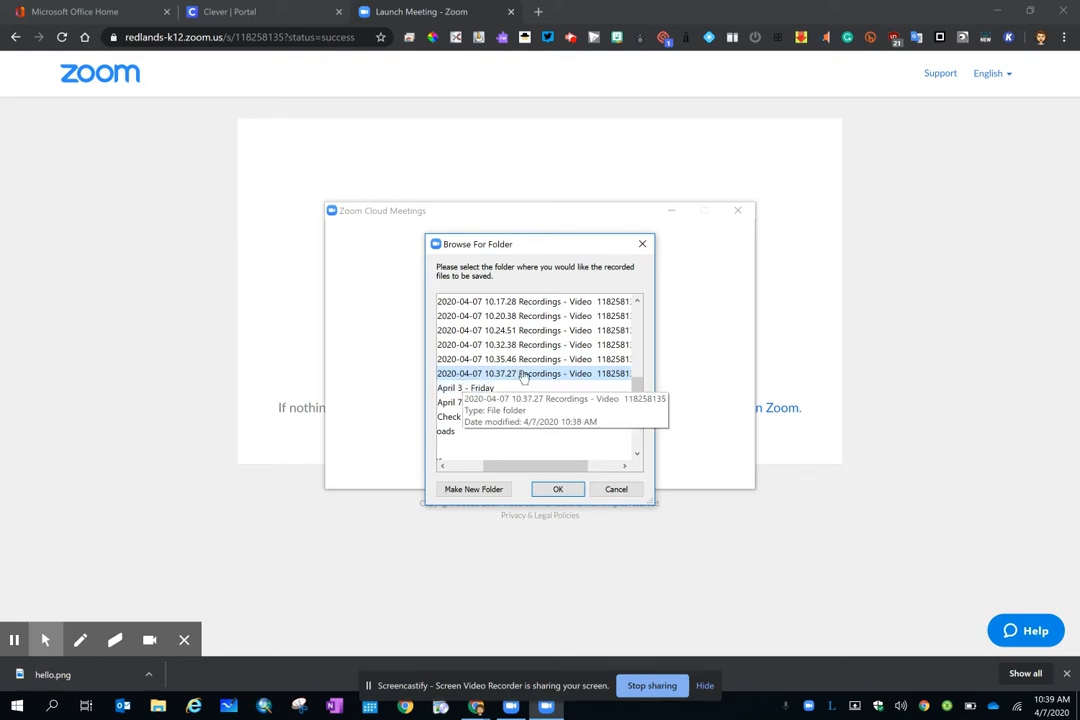
Rename the newest recording folder to 'Video Recording Monda...' via its context menu
{"action": "right_click", "coordinate": [516, 374]}
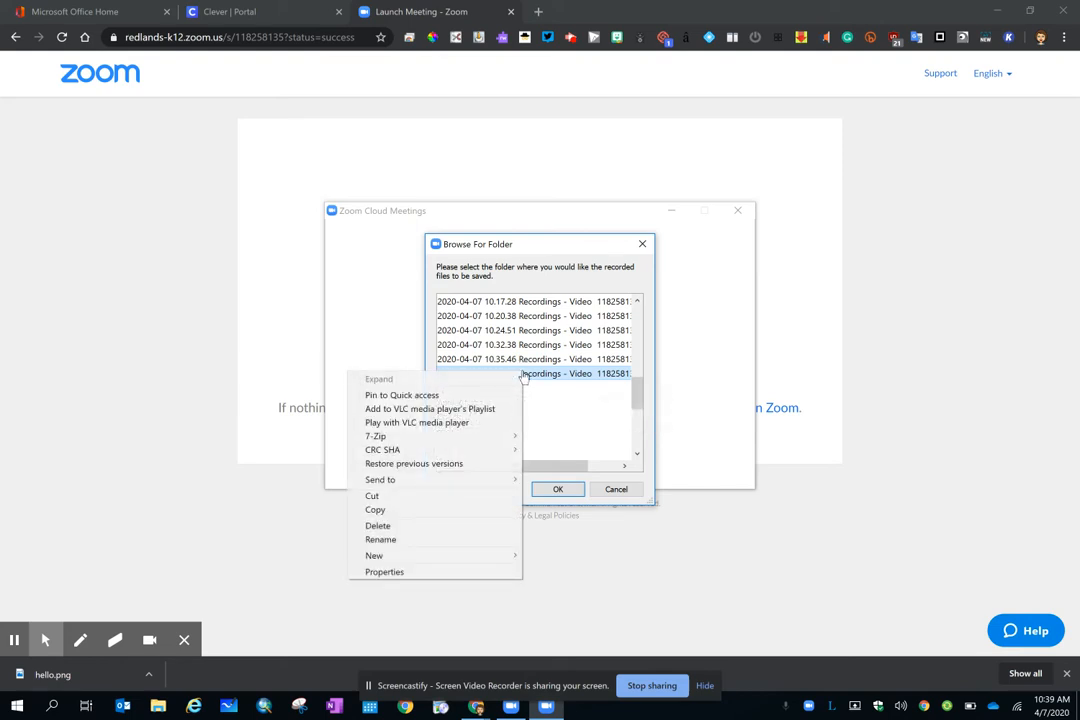
{"action": "mouse_move", "coordinate": [404, 524]}
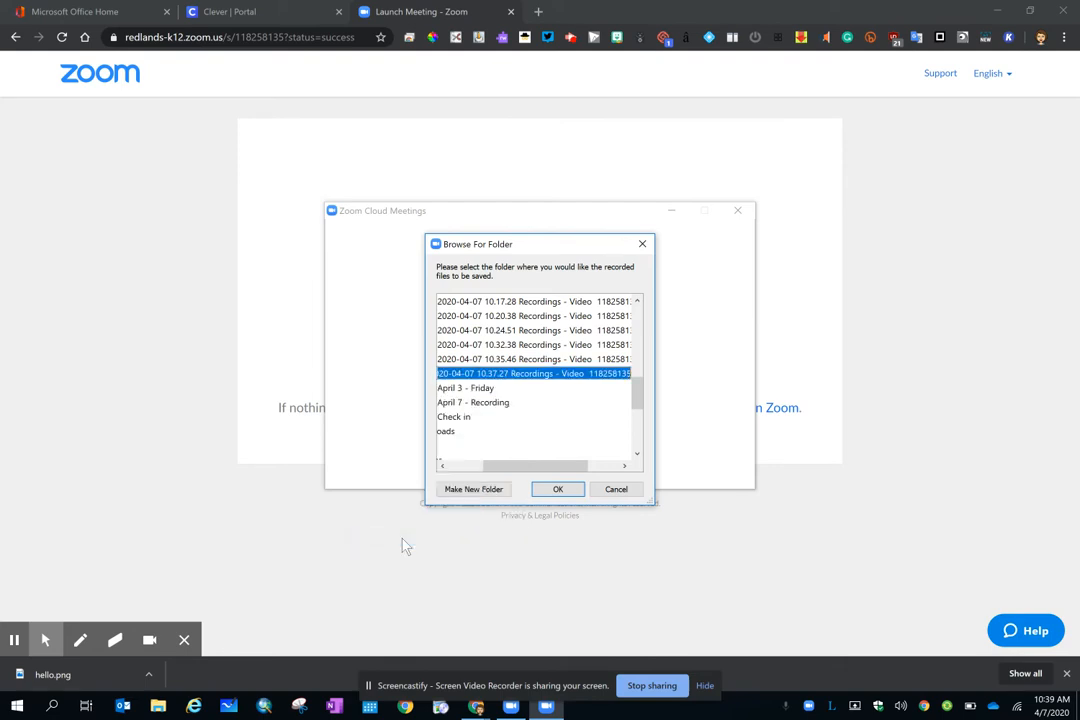
{"action": "mouse_move", "coordinate": [404, 536]}
{"action": "type", "text": "V"}
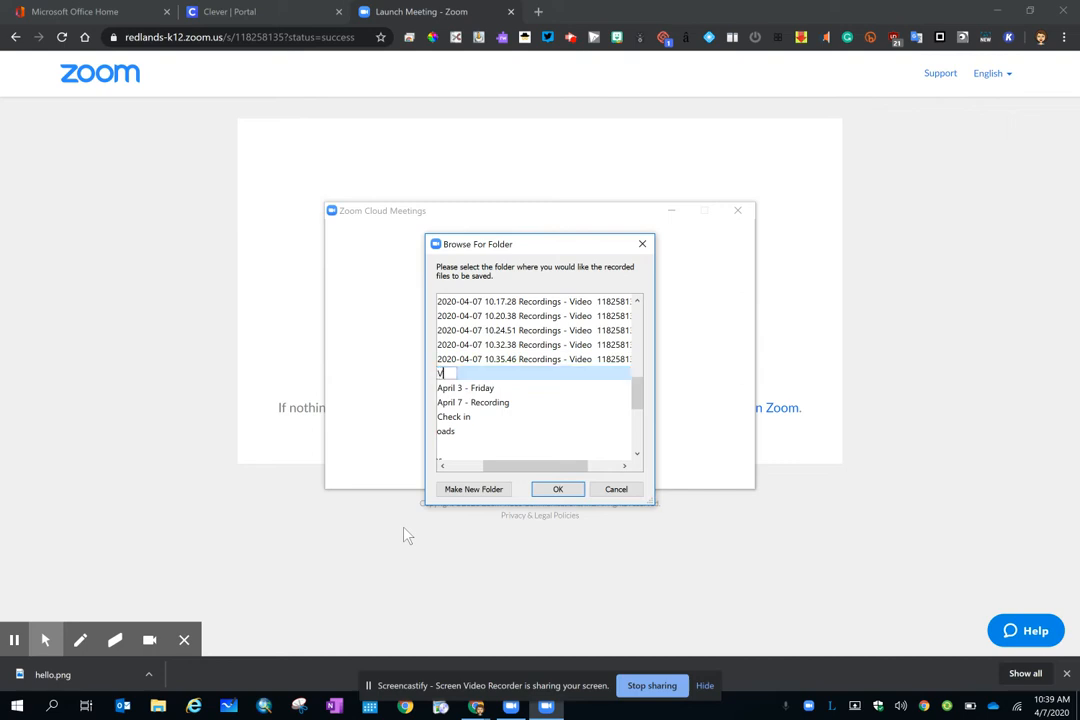
{"action": "type", "text": "ideo"}
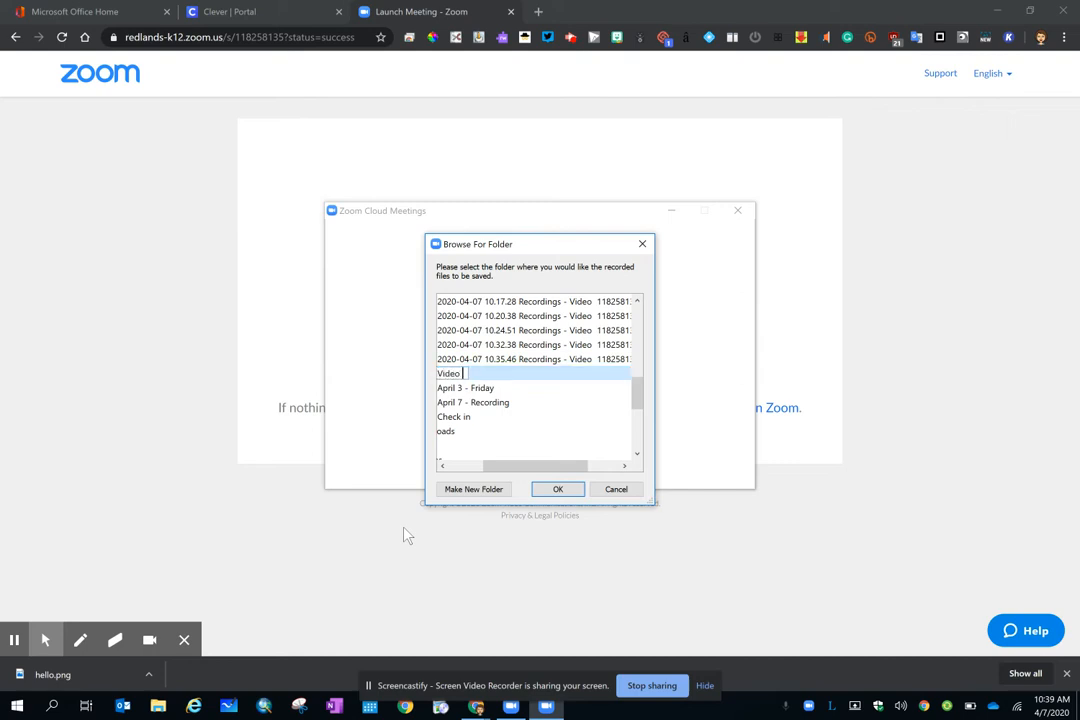
{"action": "type", "text": "Record"}
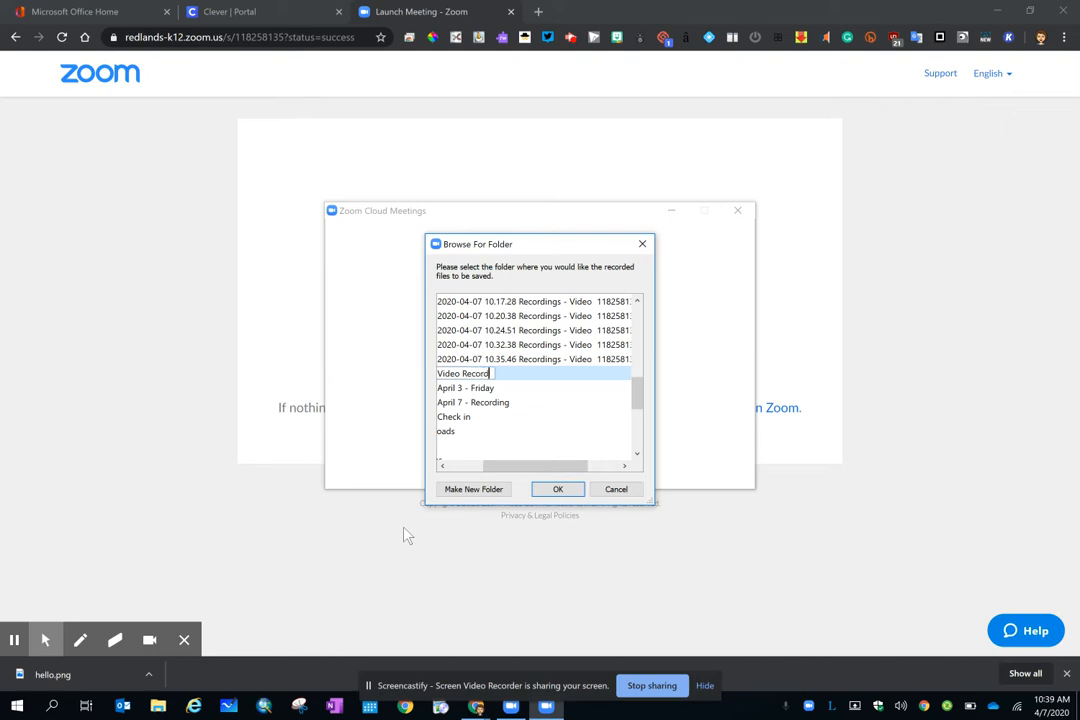
{"action": "type", "text": "ing"}
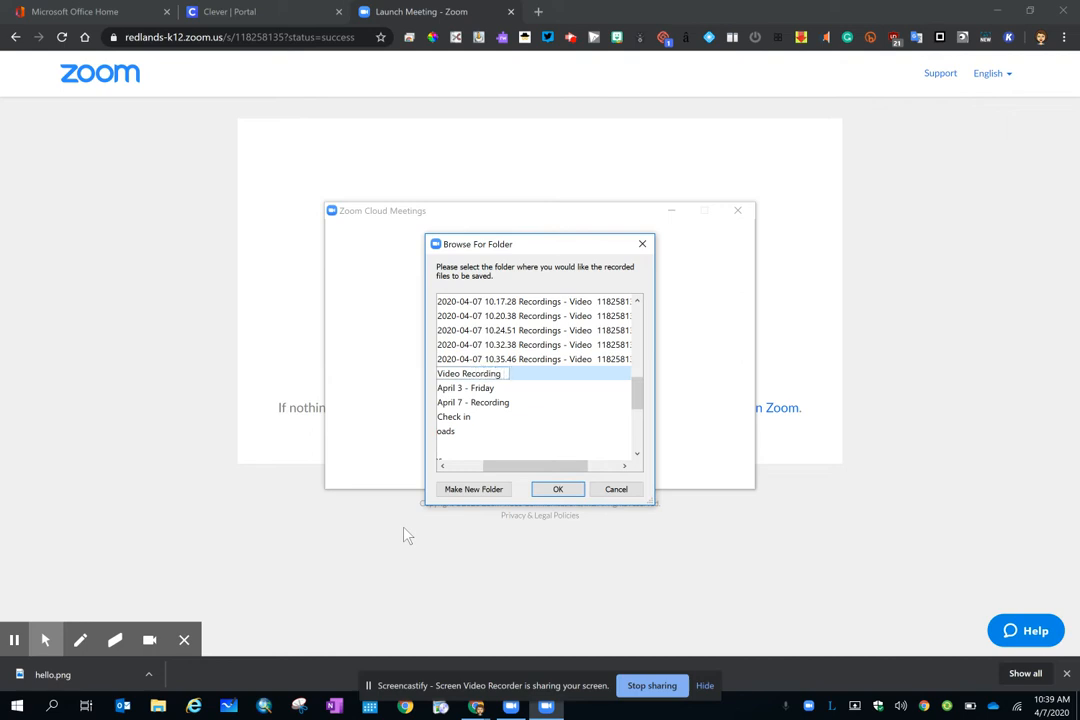
{"action": "type", "text": "Monda"}
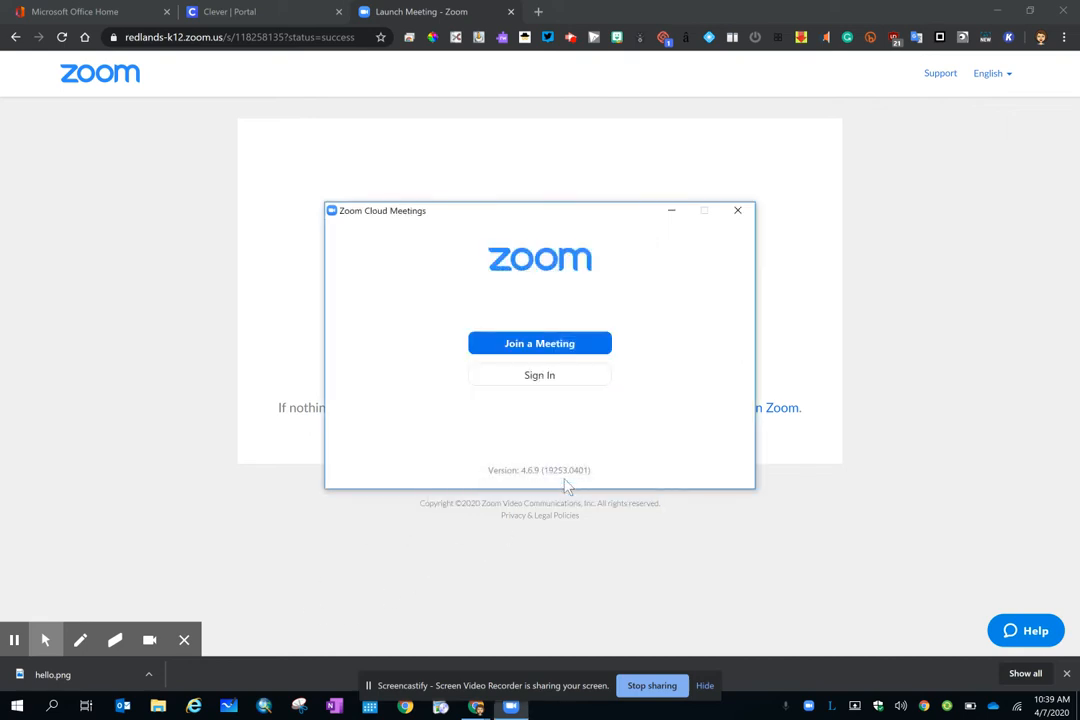
{"action": "mouse_move", "coordinate": [580, 436]}
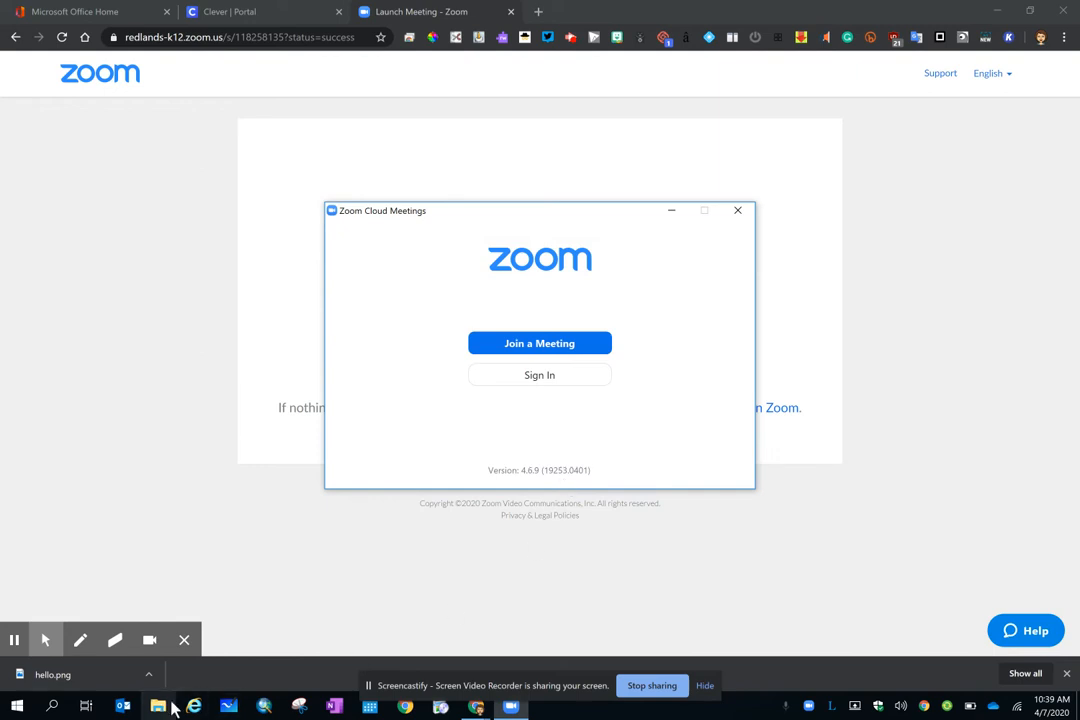
{"action": "mouse_move", "coordinate": [156, 708]}
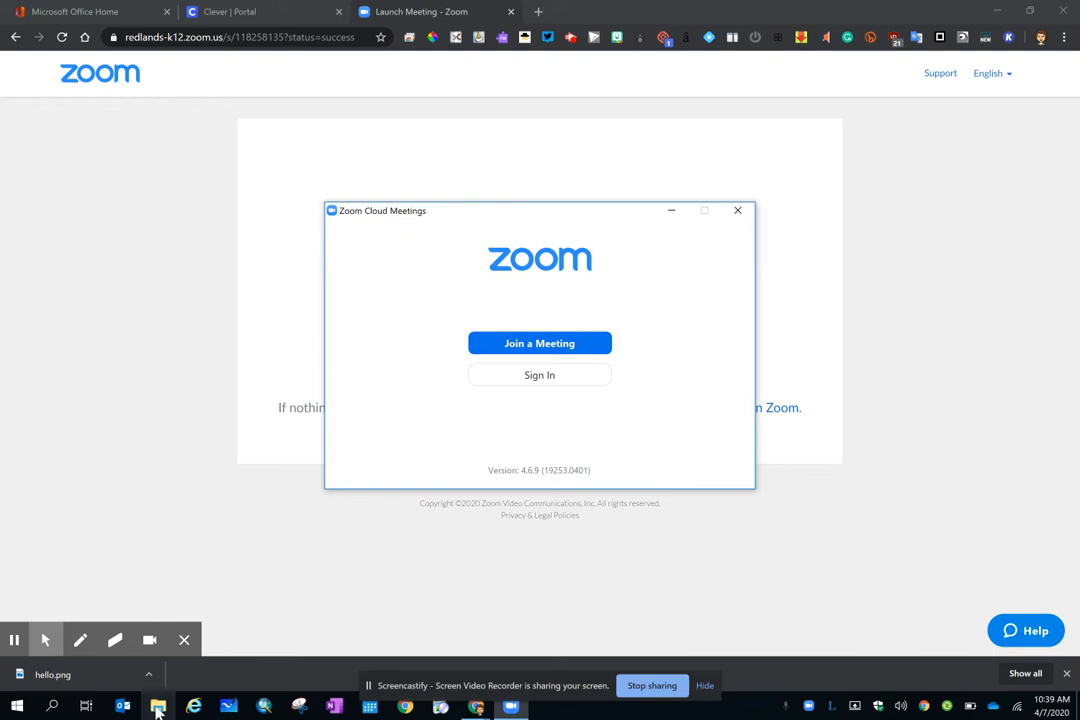
{"action": "mouse_move", "coordinate": [156, 708]}
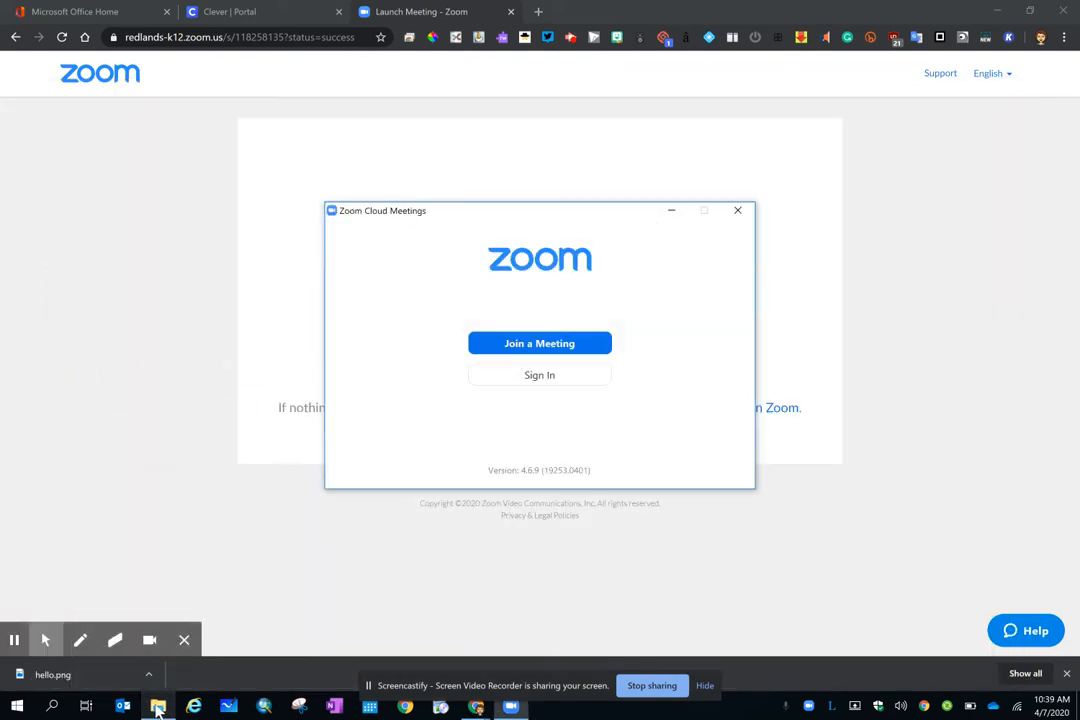
Switch to File Explorer from the taskbar to look for the saved recordings
{"action": "left_click", "coordinate": [158, 708]}
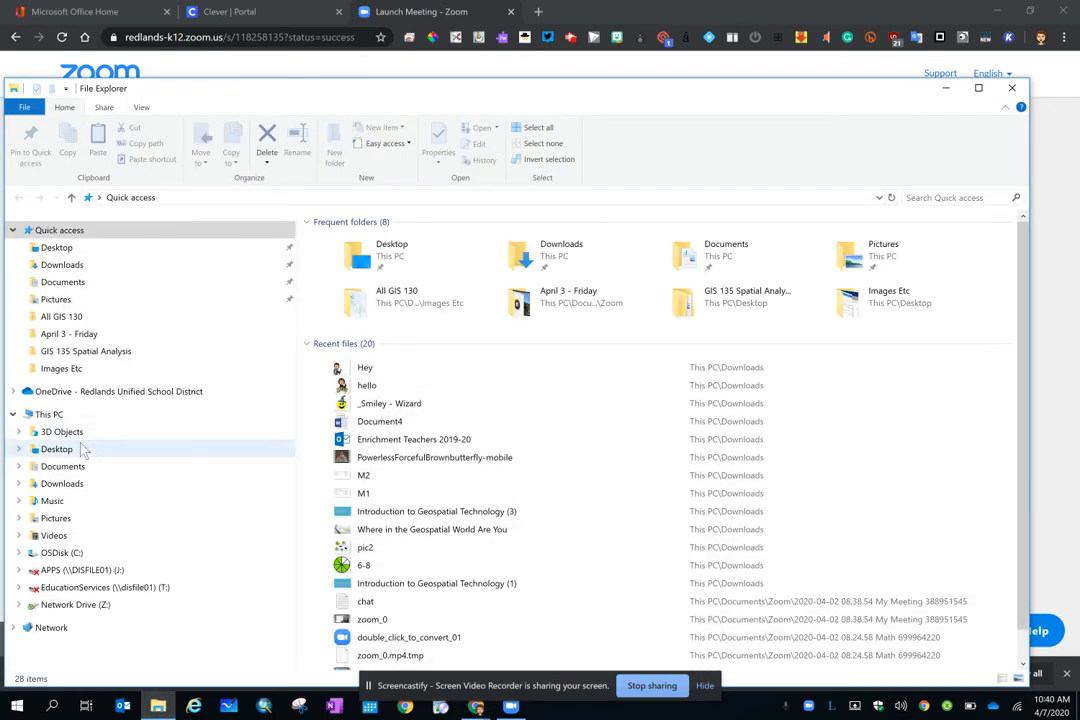
Navigate Documents > Zoom and enter the Video Recording Monday folder
{"action": "left_click", "coordinate": [62, 466]}
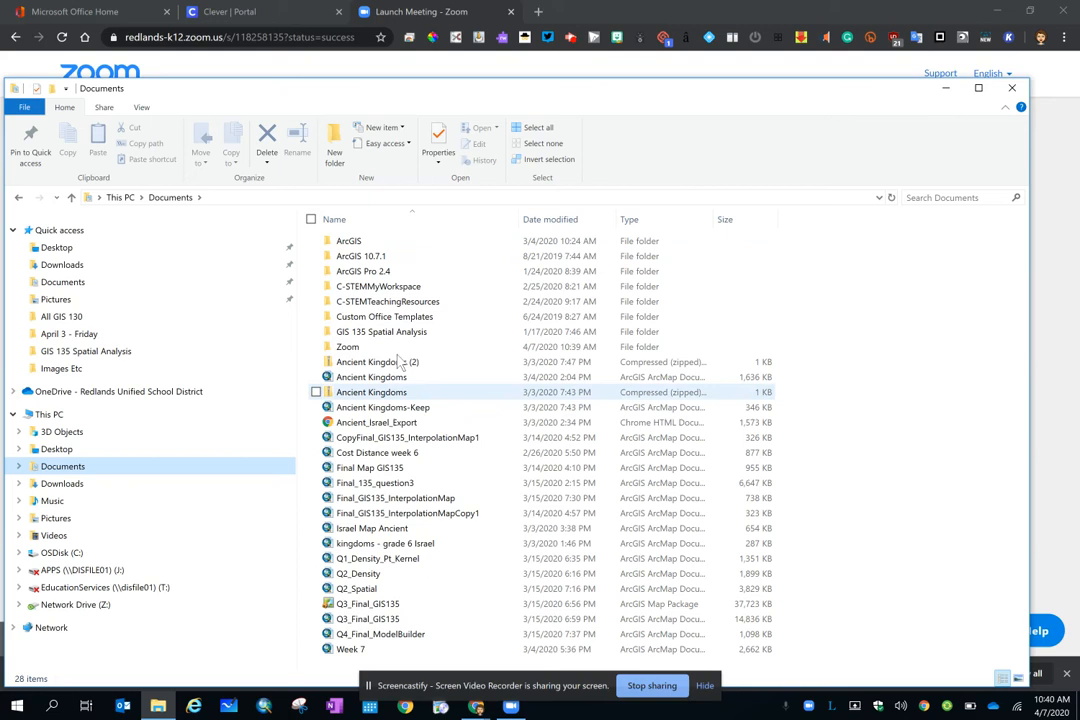
{"action": "left_click", "coordinate": [360, 256]}
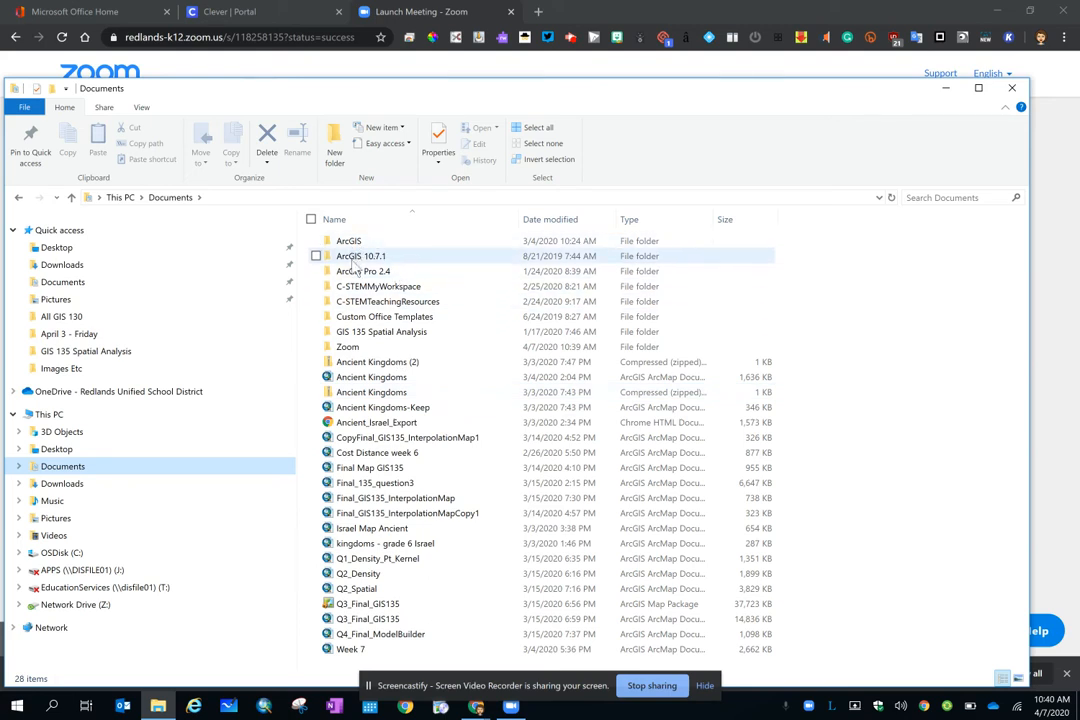
{"action": "mouse_move", "coordinate": [348, 348]}
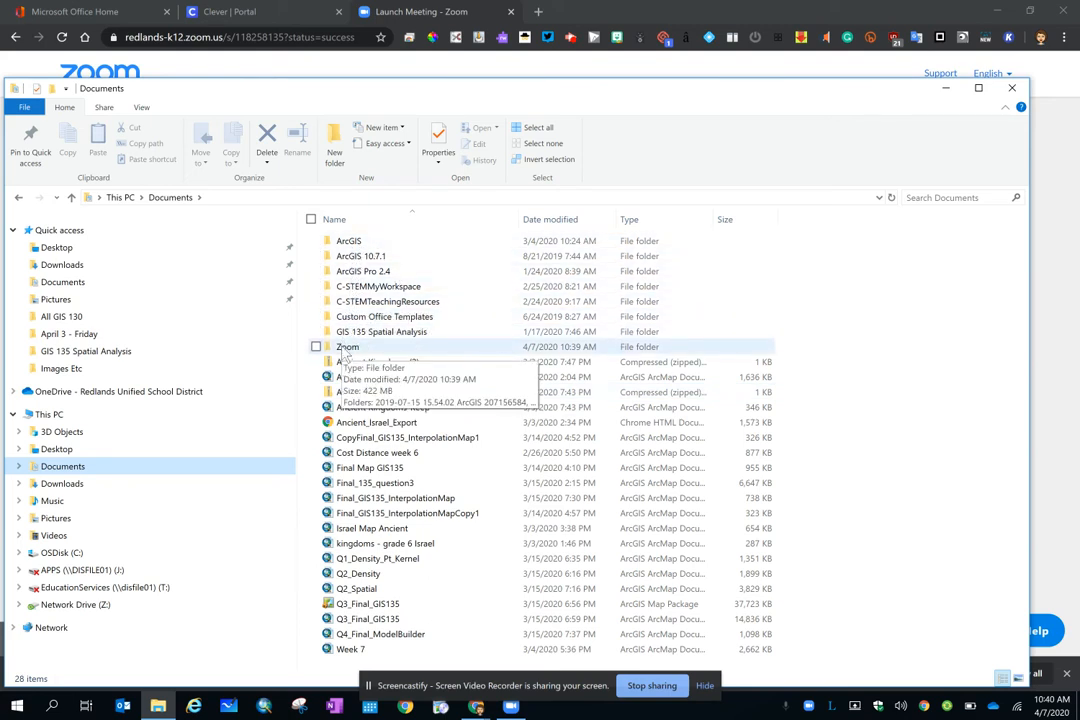
{"action": "double_click", "coordinate": [348, 346]}
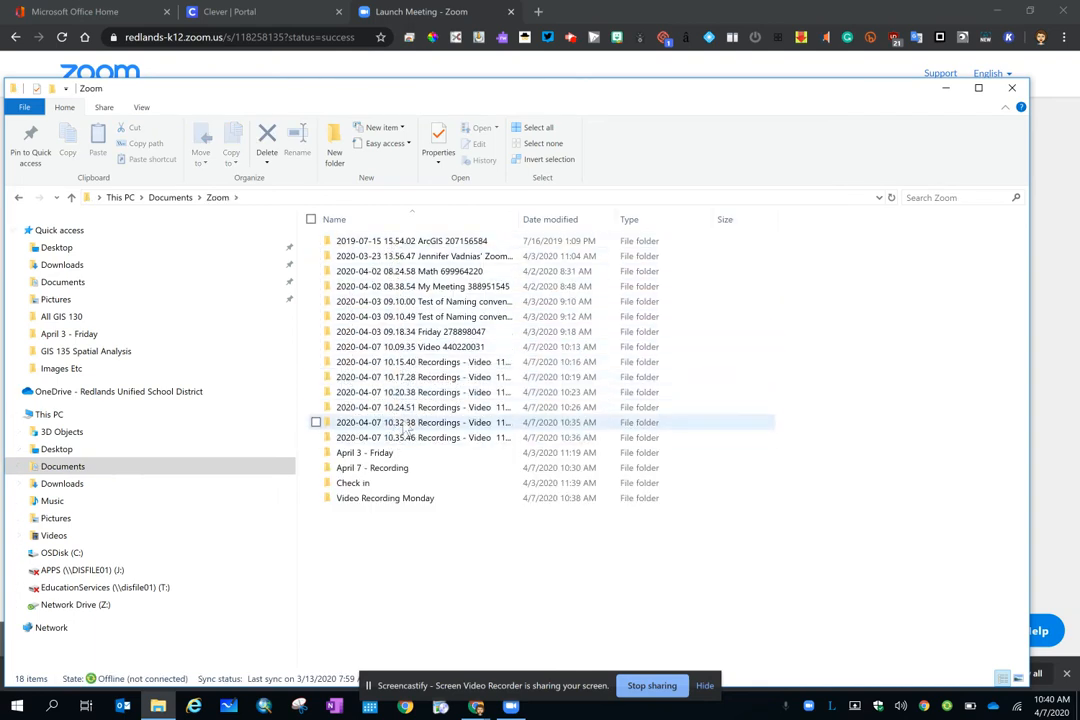
{"action": "mouse_move", "coordinate": [424, 422]}
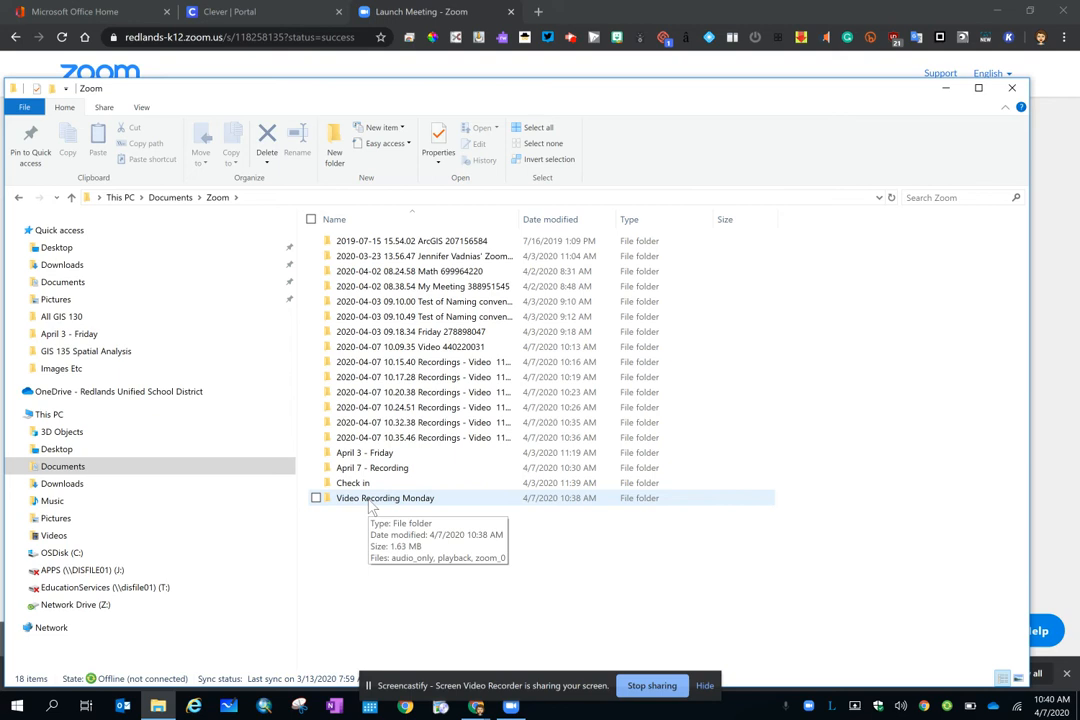
{"action": "double_click", "coordinate": [384, 498]}
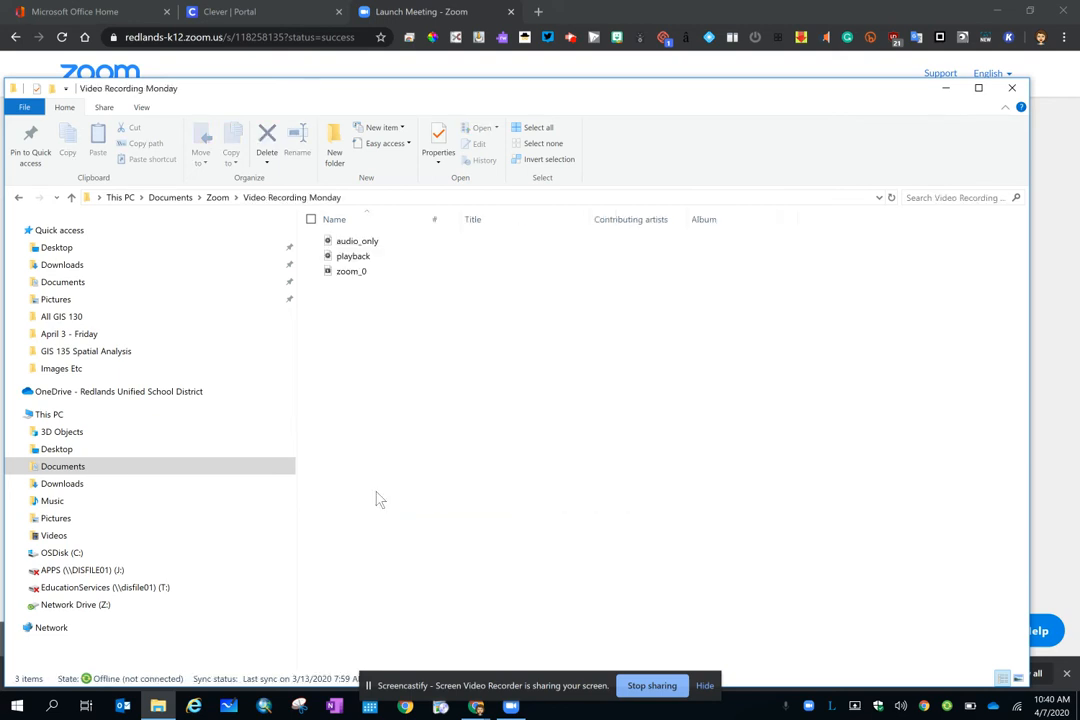
{"action": "mouse_move", "coordinate": [376, 488]}
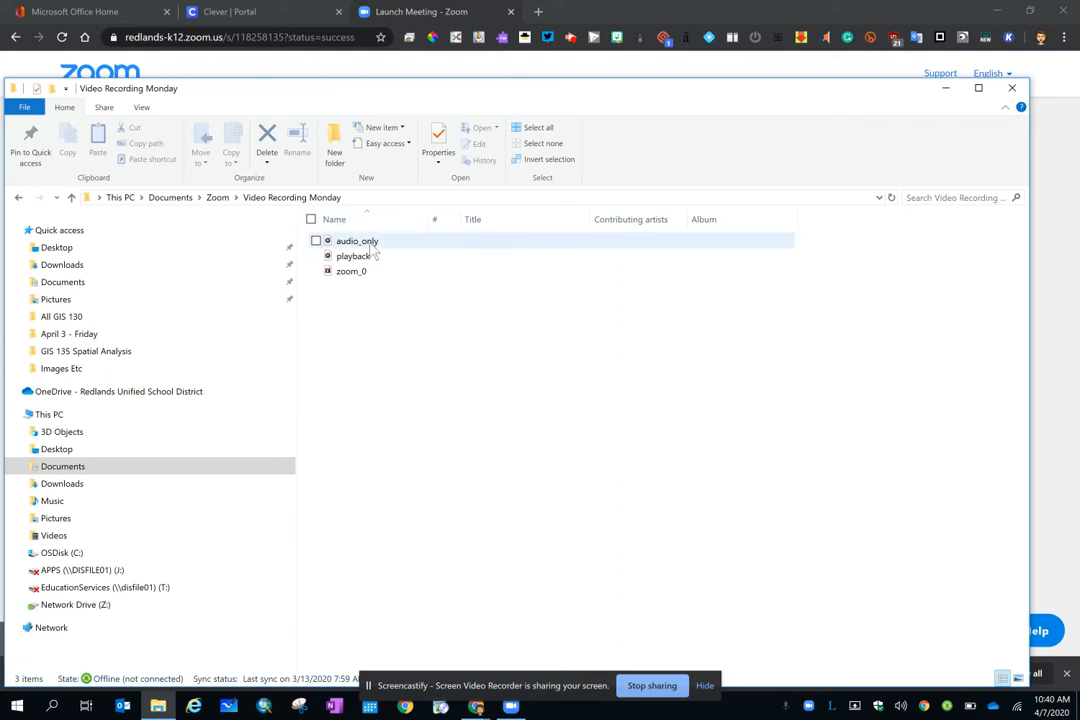
Select the audio_only file in the Video Recording Monday folder
{"action": "left_click", "coordinate": [352, 272]}
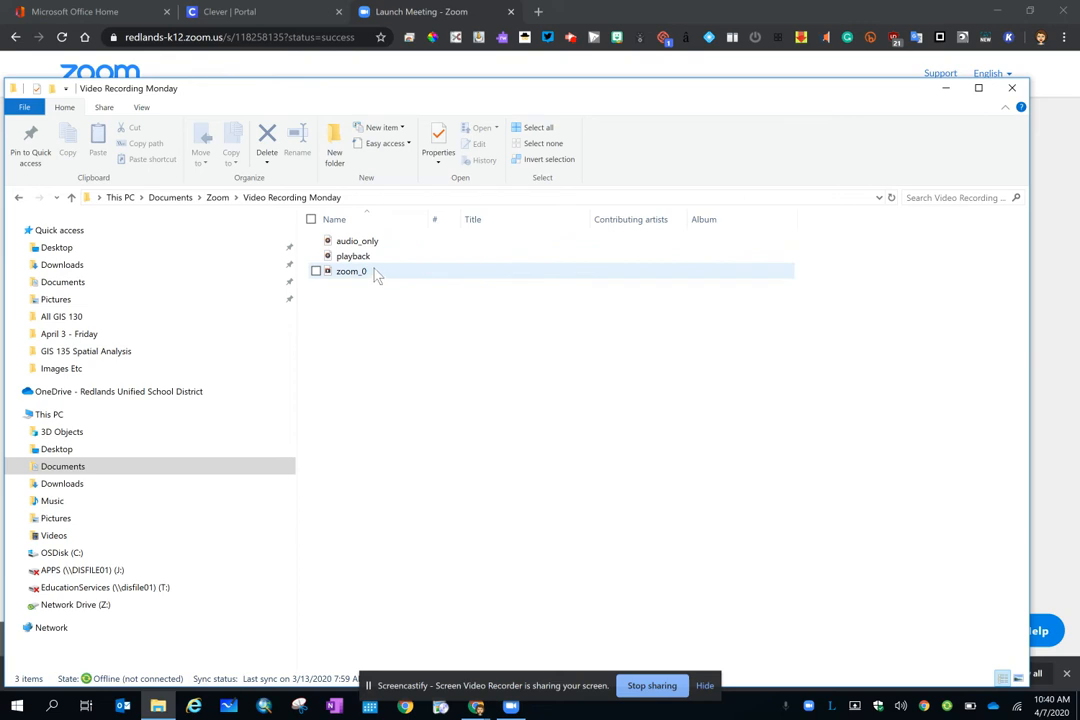
{"action": "mouse_move", "coordinate": [356, 240]}
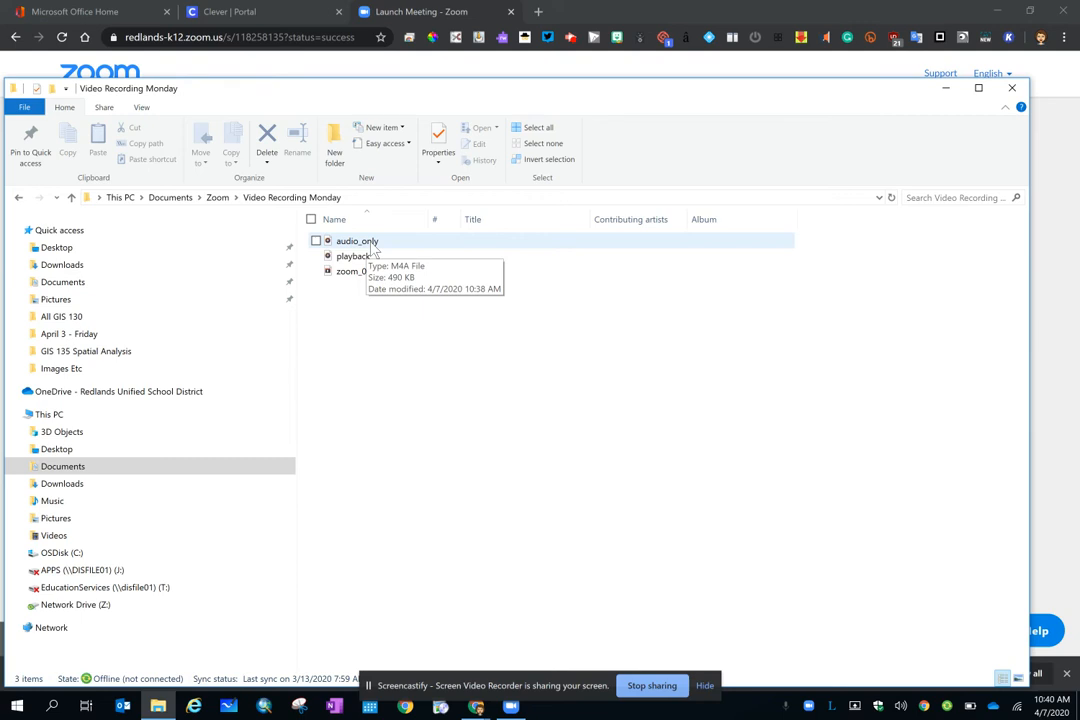
{"action": "mouse_move", "coordinate": [340, 288]}
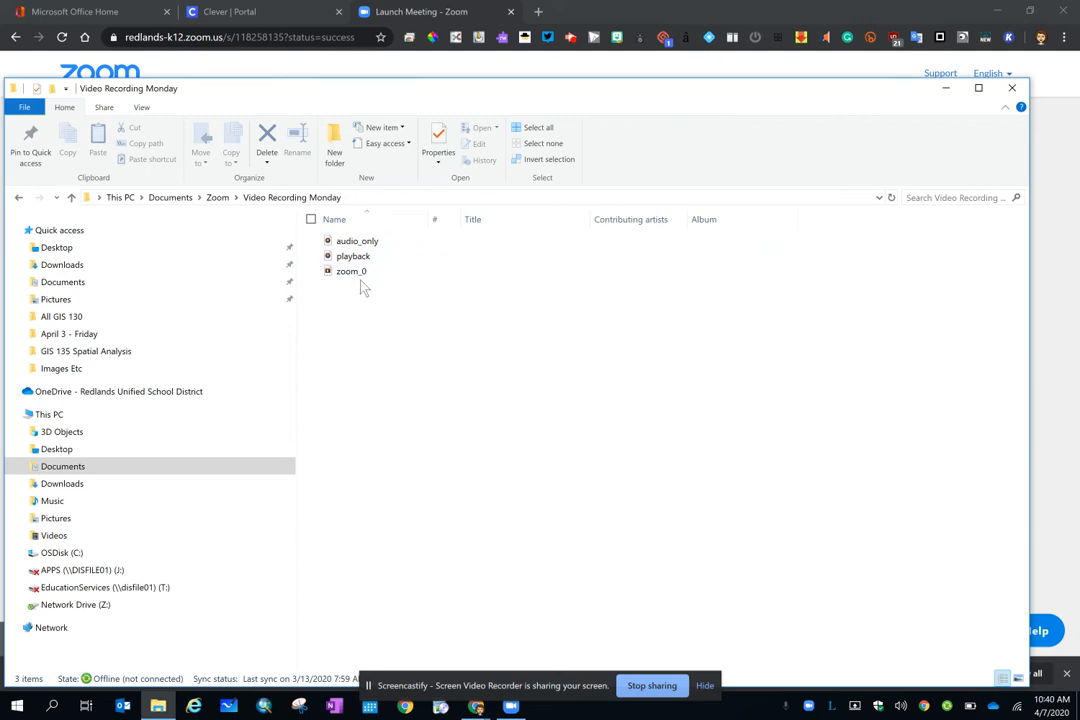
{"action": "mouse_move", "coordinate": [352, 272]}
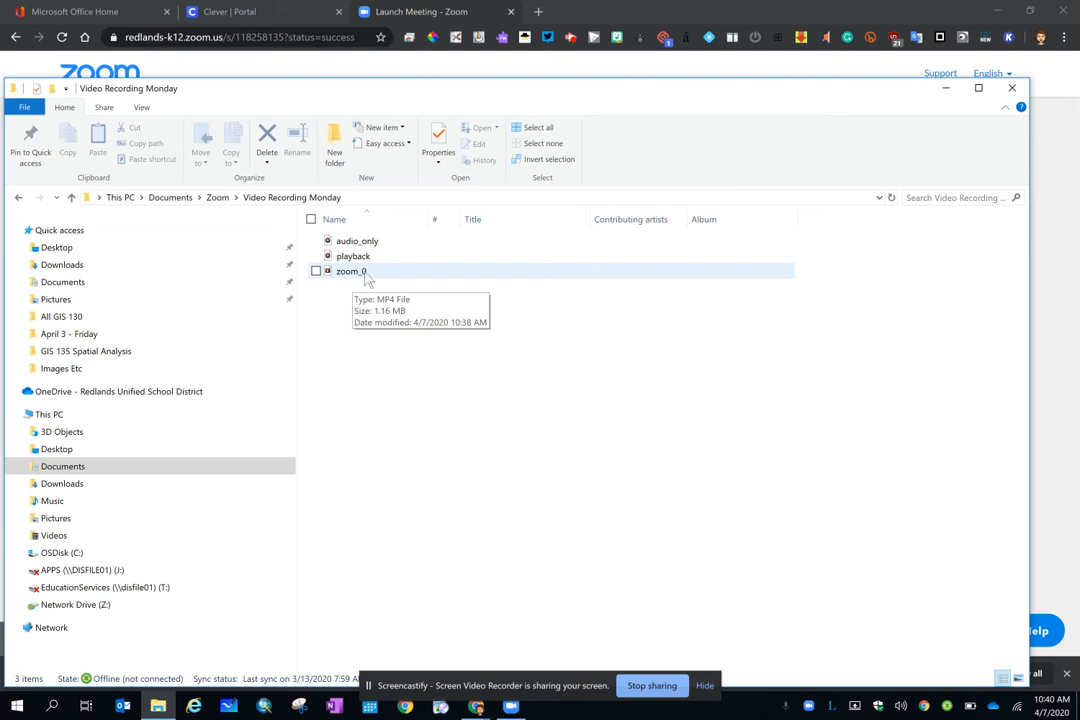
Start renaming the zoom_0 video file to 'Video' from its context menu
{"action": "right_click", "coordinate": [350, 272]}
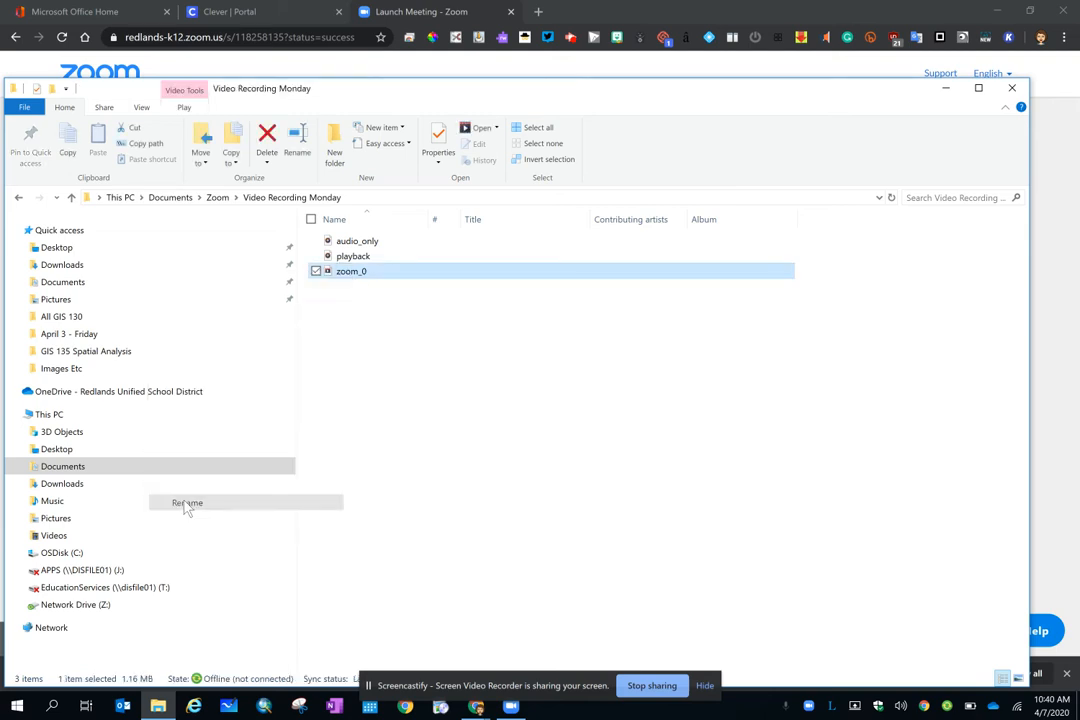
{"action": "left_click", "coordinate": [186, 502]}
{"action": "type", "text": "Video"}
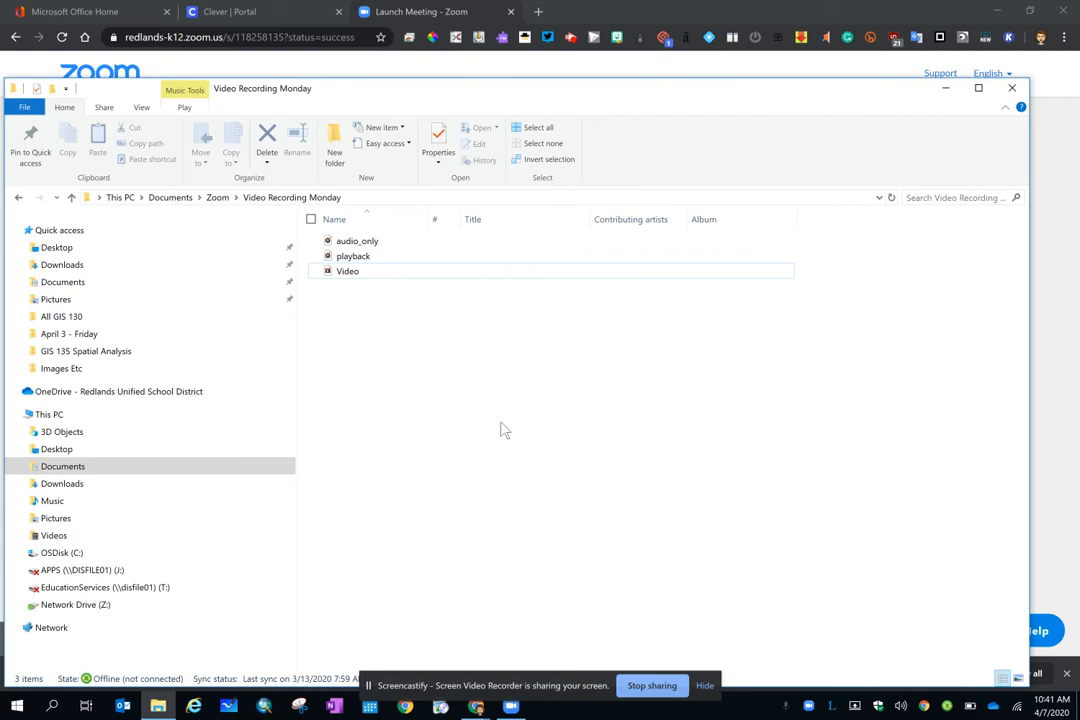
{"action": "mouse_move", "coordinate": [358, 384]}
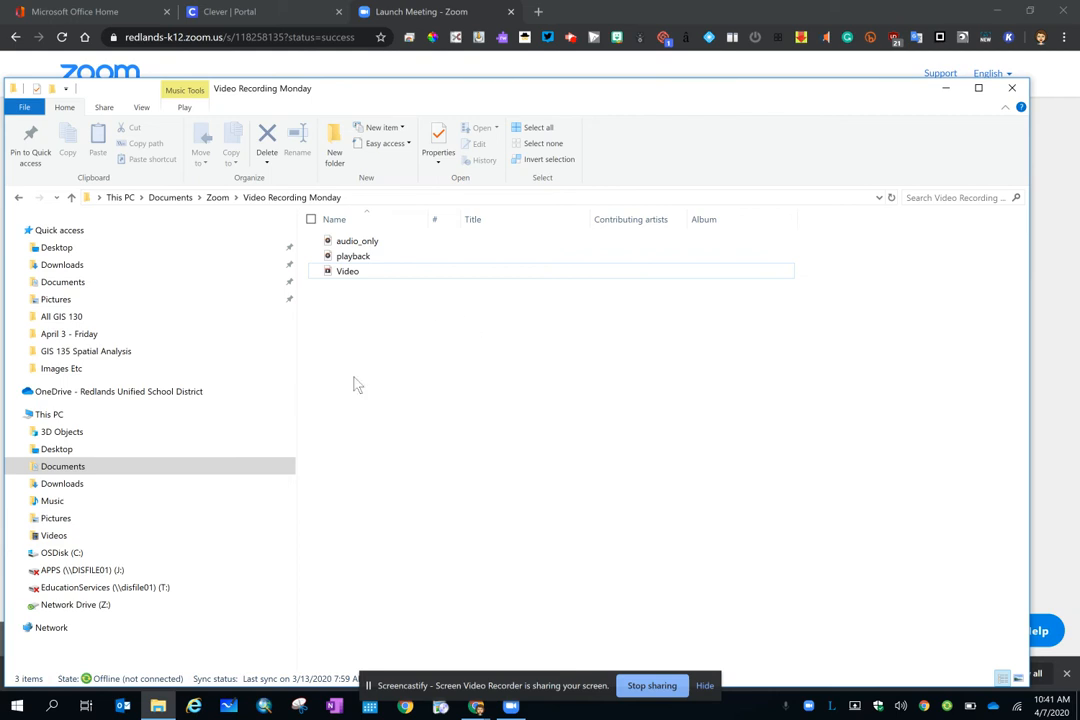
{"action": "mouse_move", "coordinate": [548, 312]}
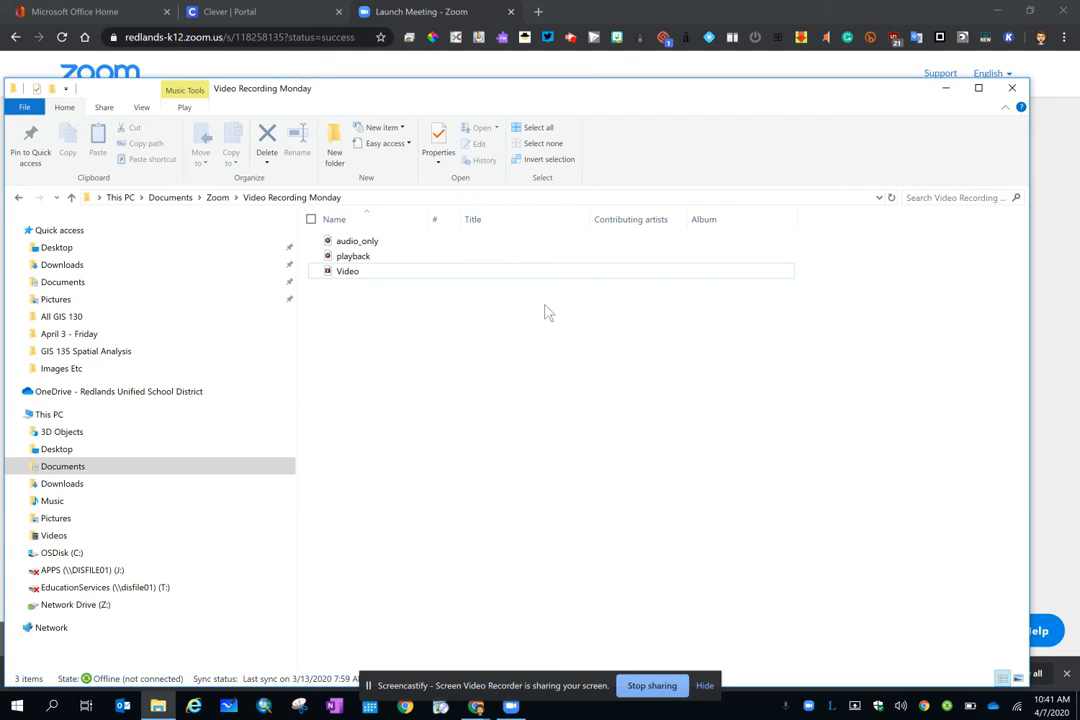
{"action": "mouse_move", "coordinate": [1008, 36]}
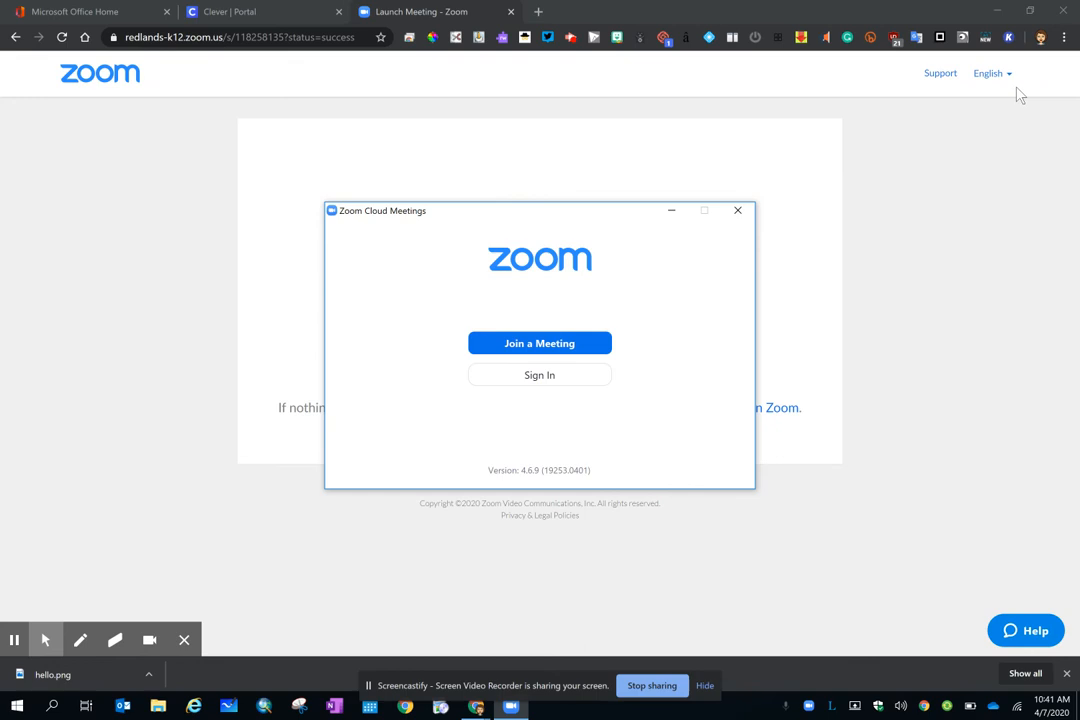
{"action": "mouse_move", "coordinate": [492, 556]}
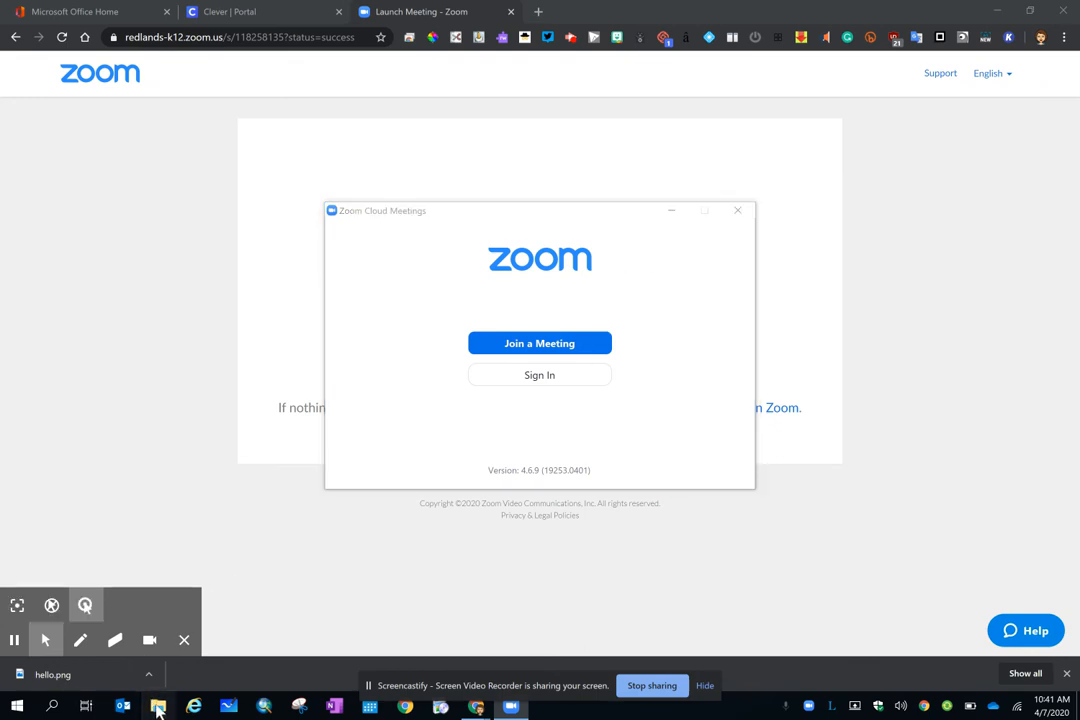
Switch from the Zoom window back to File Explorer on the Documents folder
{"action": "left_click", "coordinate": [156, 706]}
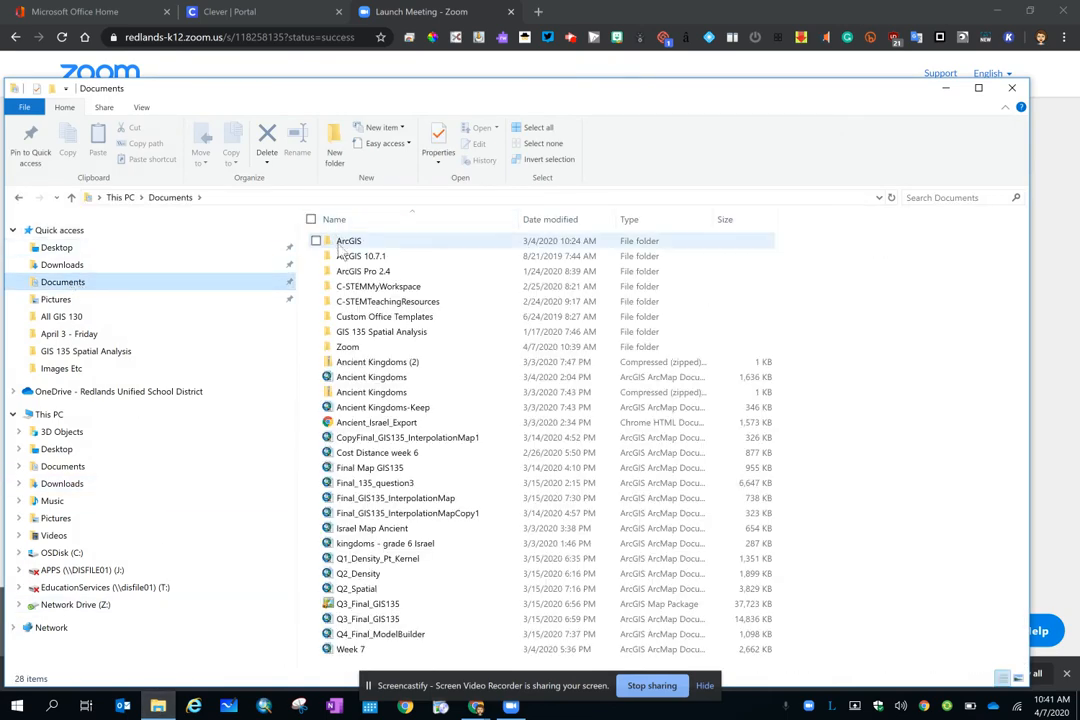
Reopen Zoom > Video Recording Monday and select audio_only beside the renamed Video file
{"action": "left_click", "coordinate": [348, 346]}
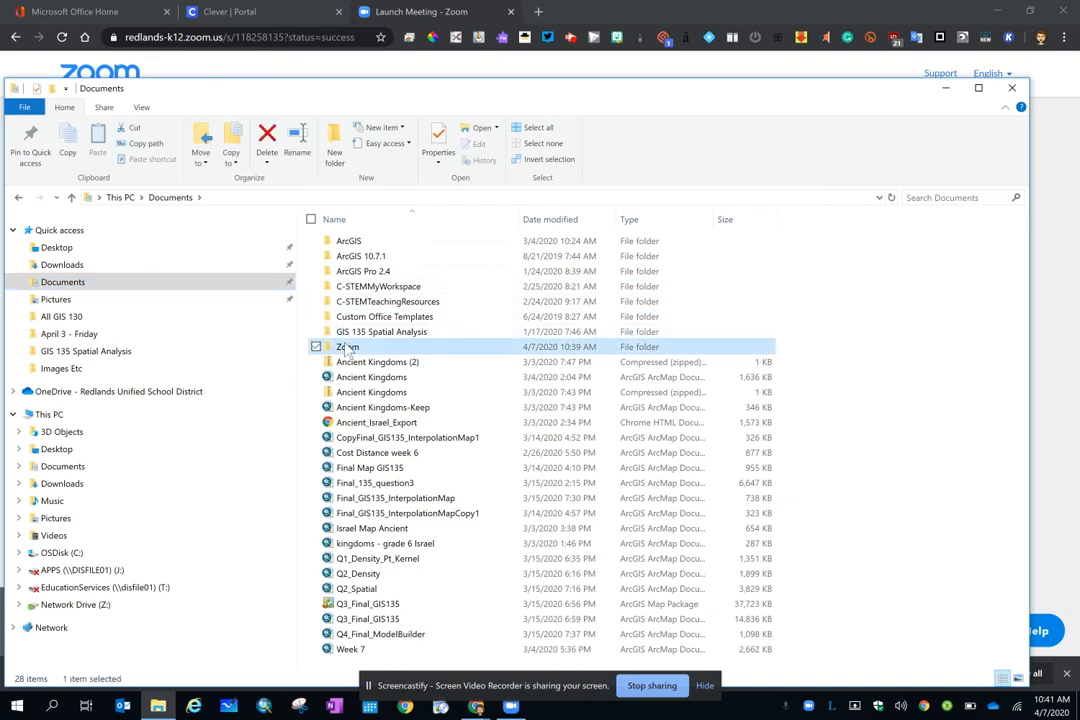
{"action": "double_click", "coordinate": [348, 346]}
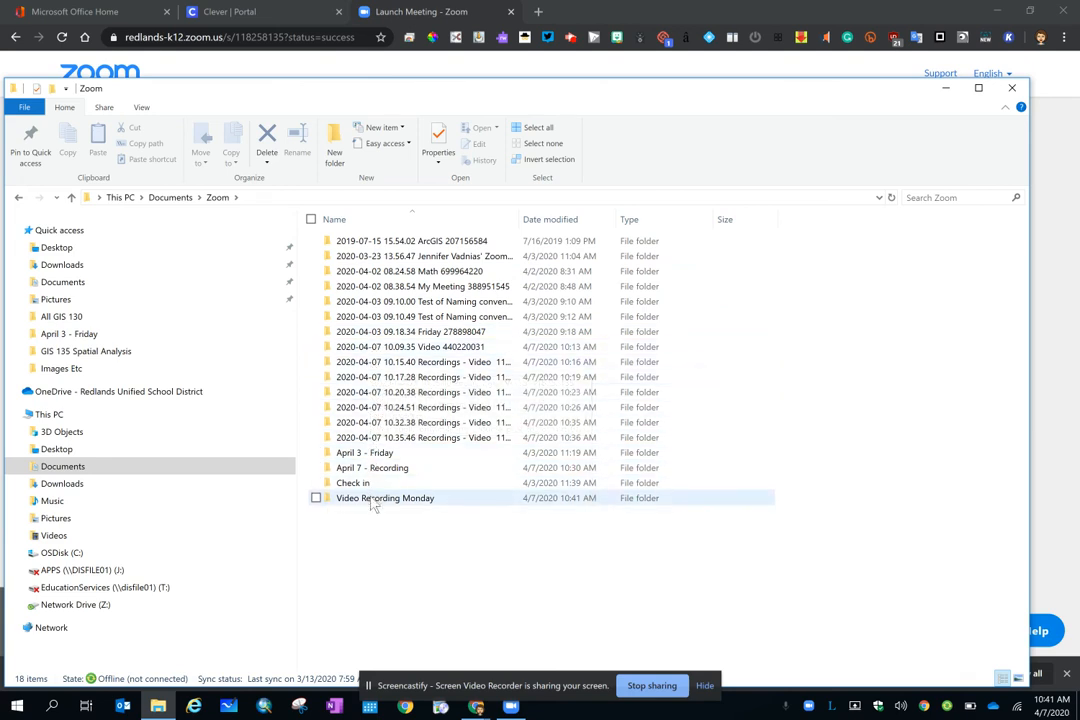
{"action": "double_click", "coordinate": [384, 498]}
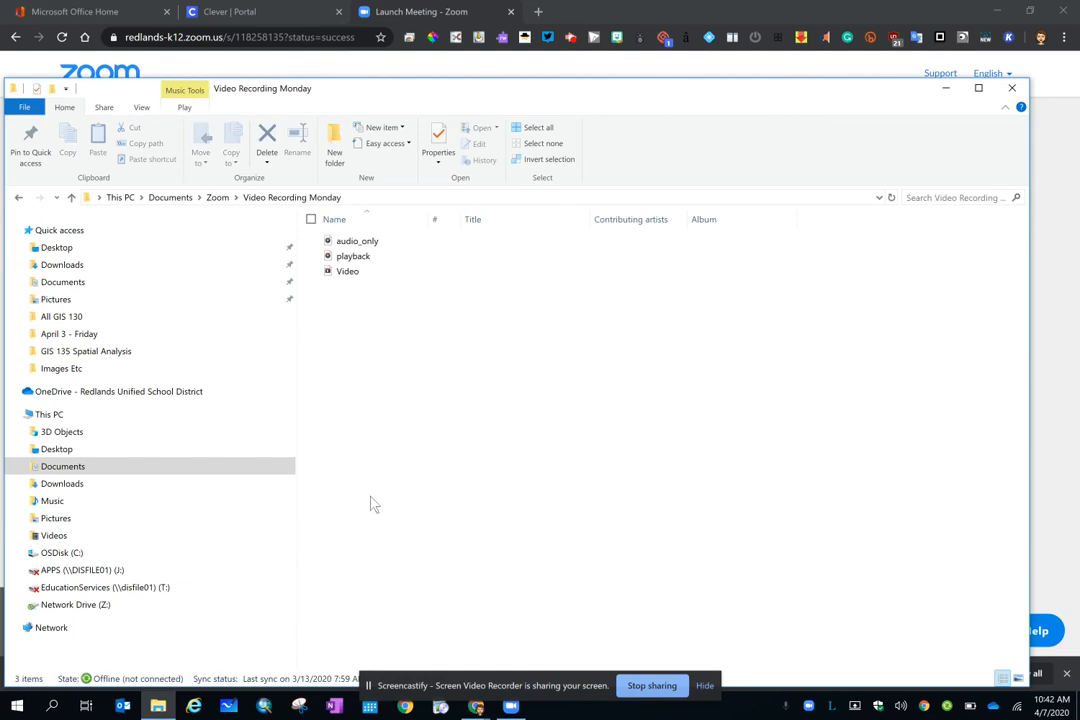
{"action": "left_click", "coordinate": [356, 240]}
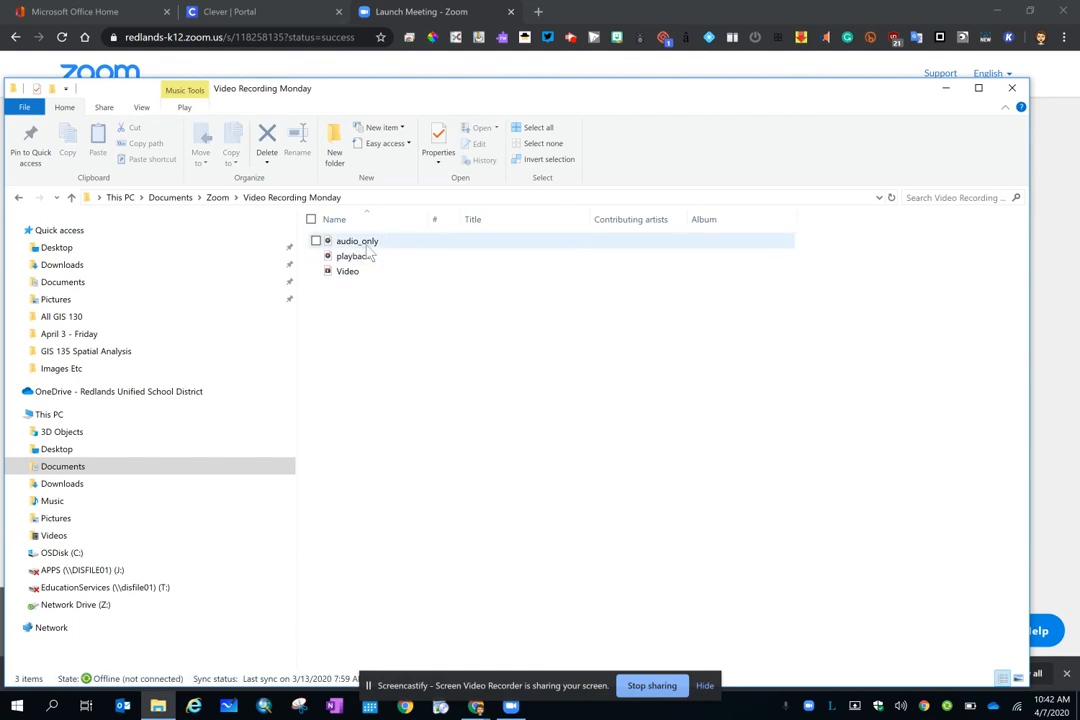
{"action": "mouse_move", "coordinate": [356, 256]}
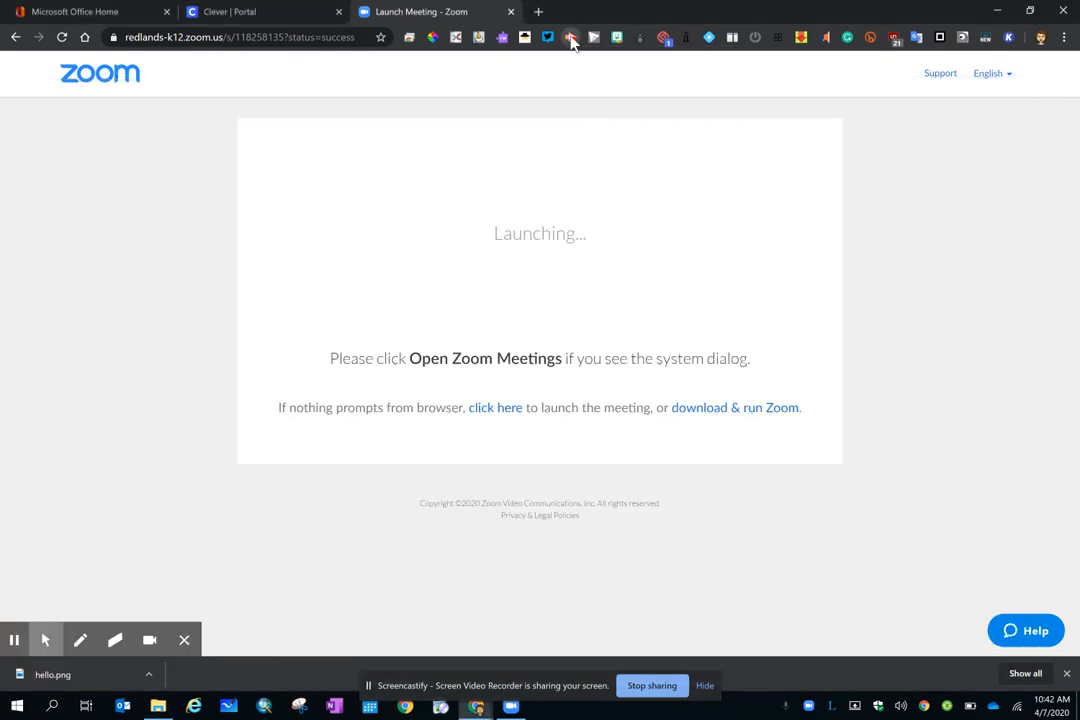
Bring up the Screencastify recorder panel on the browser's Zoom launch page
{"action": "left_click", "coordinate": [570, 36]}
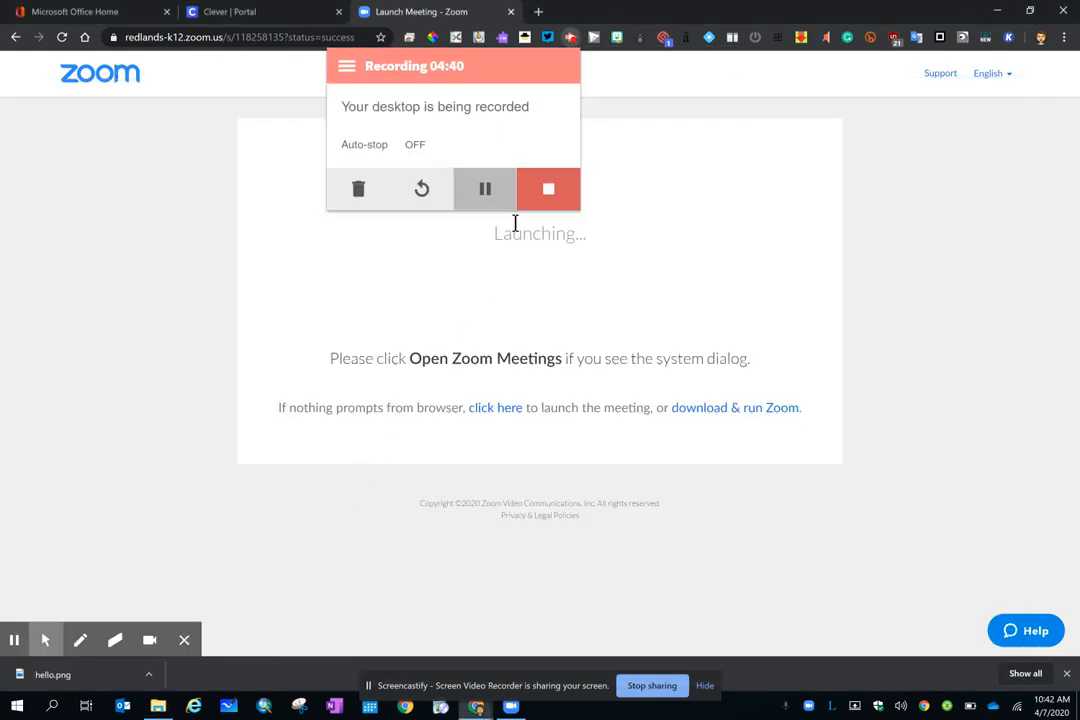